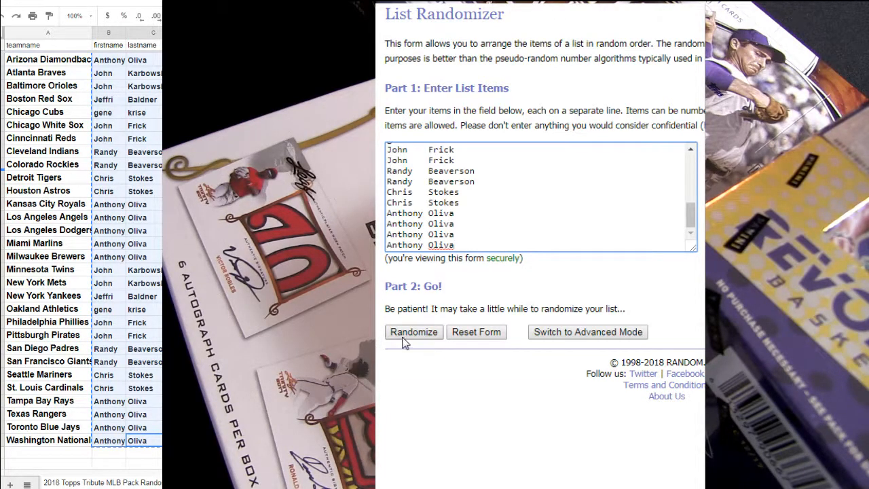
# Shuffle the 30 participant names with Randomize and Again!, then paste the final order into the first-name column
pyautogui.click(412, 331)
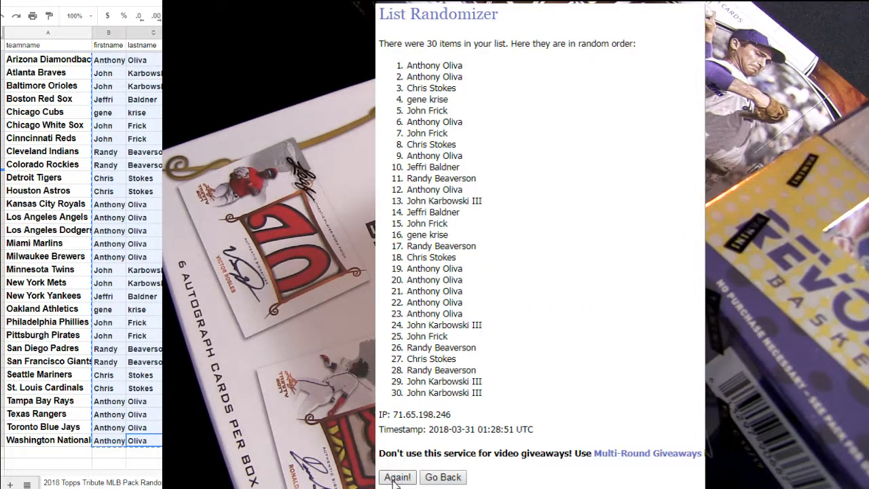
pyautogui.click(397, 477)
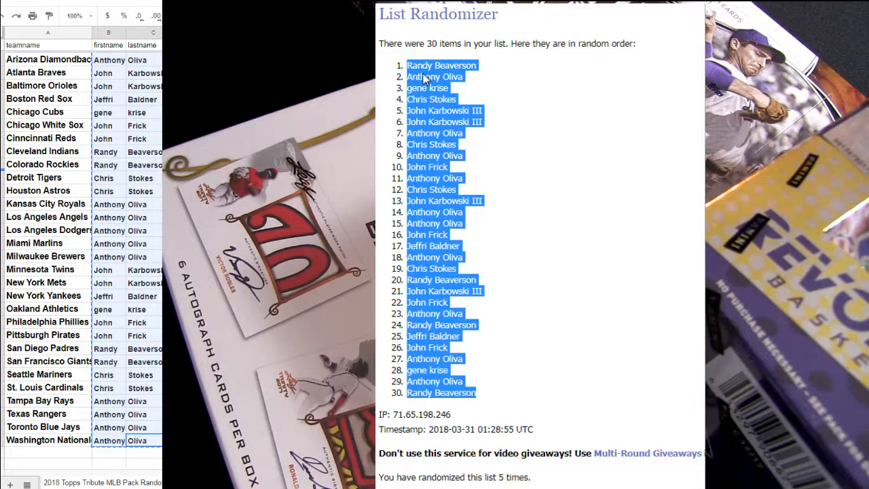
pyautogui.rightClick(109, 59)
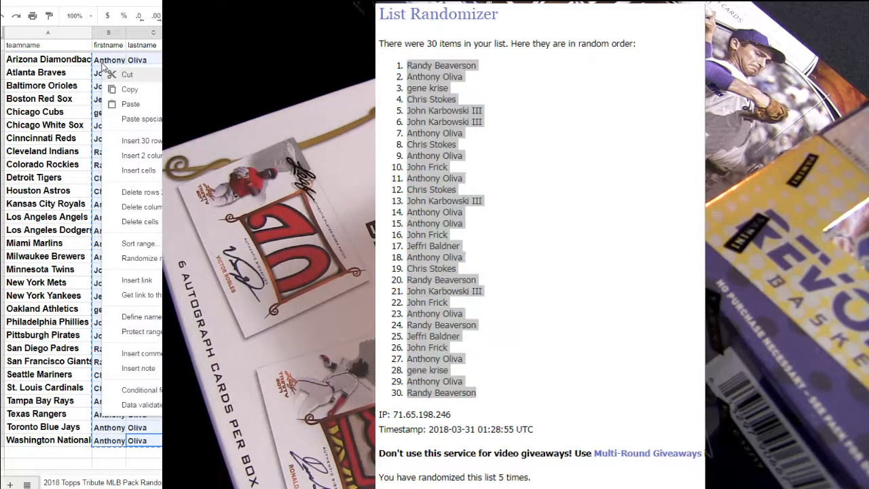